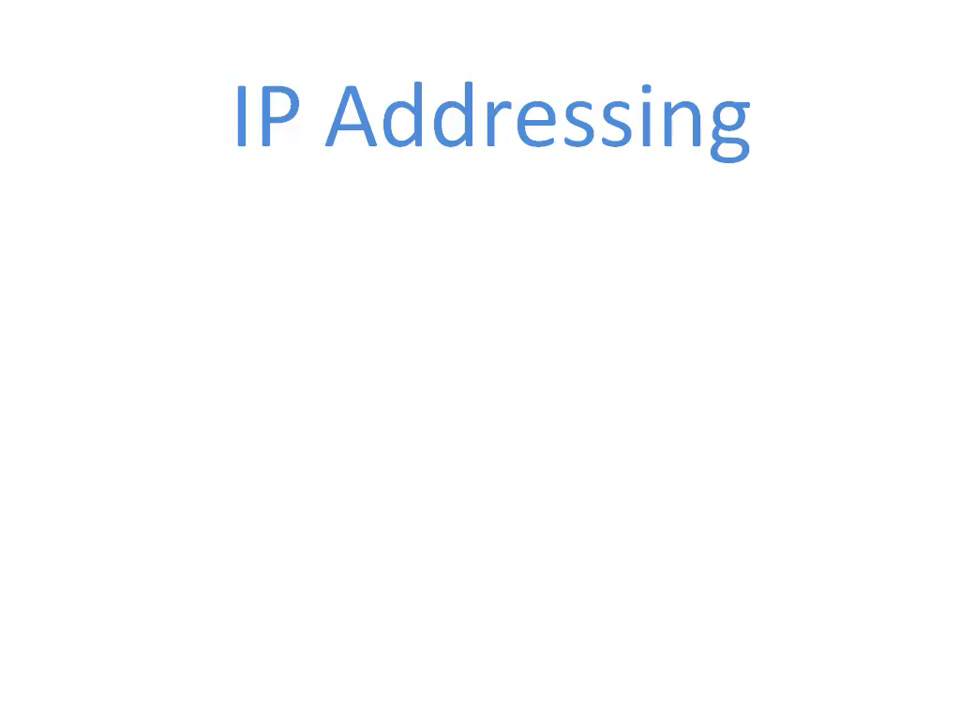
- Type the first bullet 'Binary Numbering Review' under the IP Addressing title
type("Binary Nun")
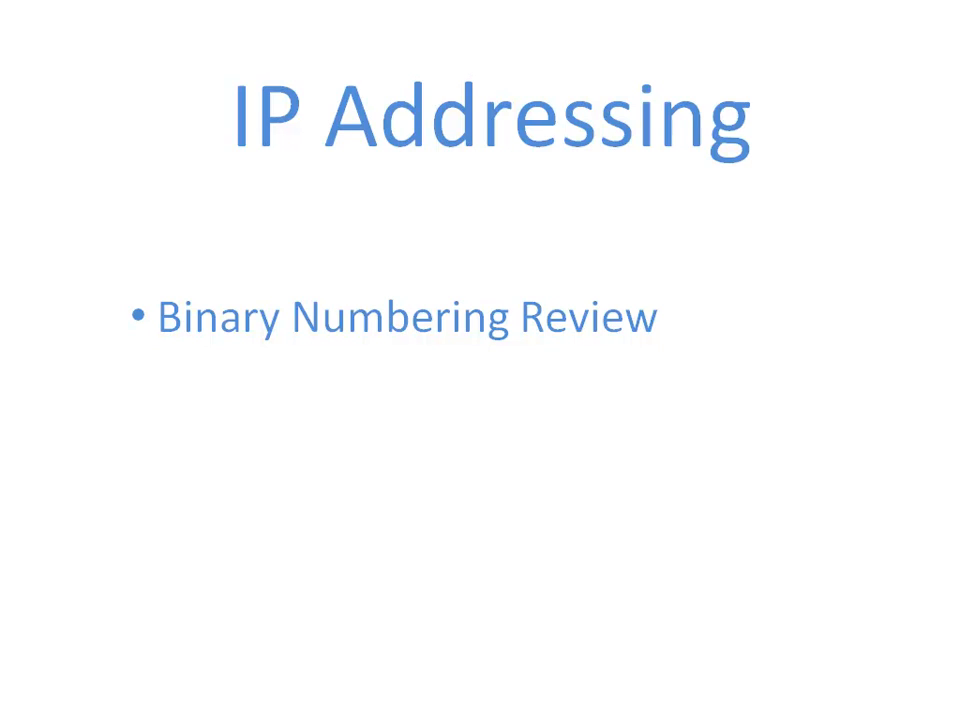
- Begin the second bullet, typing 'Basic Subne' below Binary Numbering Review
type("Basic Subne")
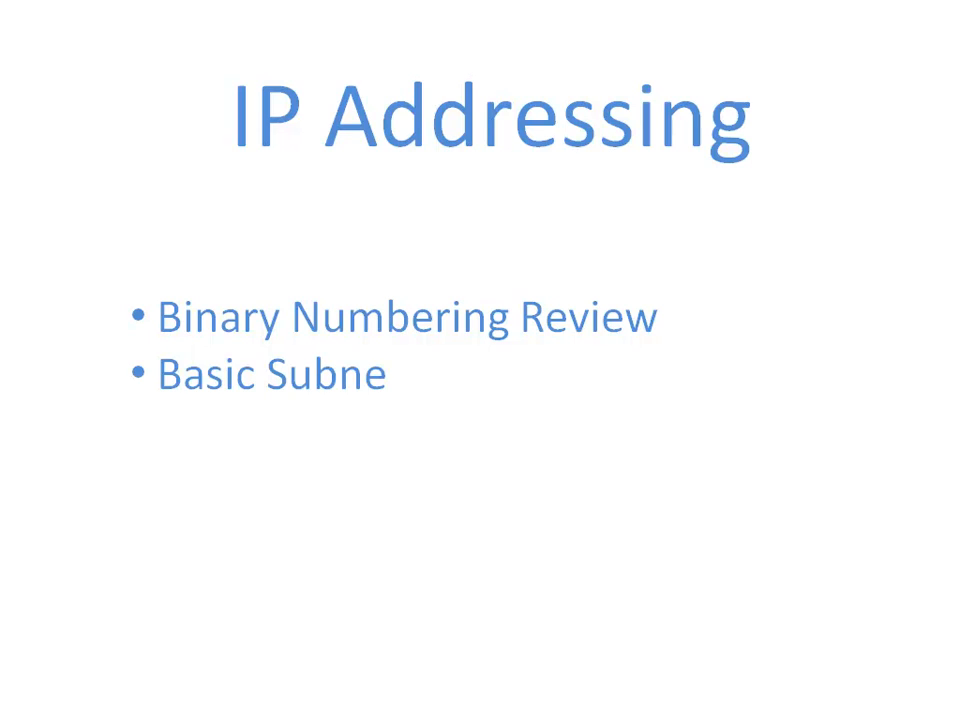
type("tting")
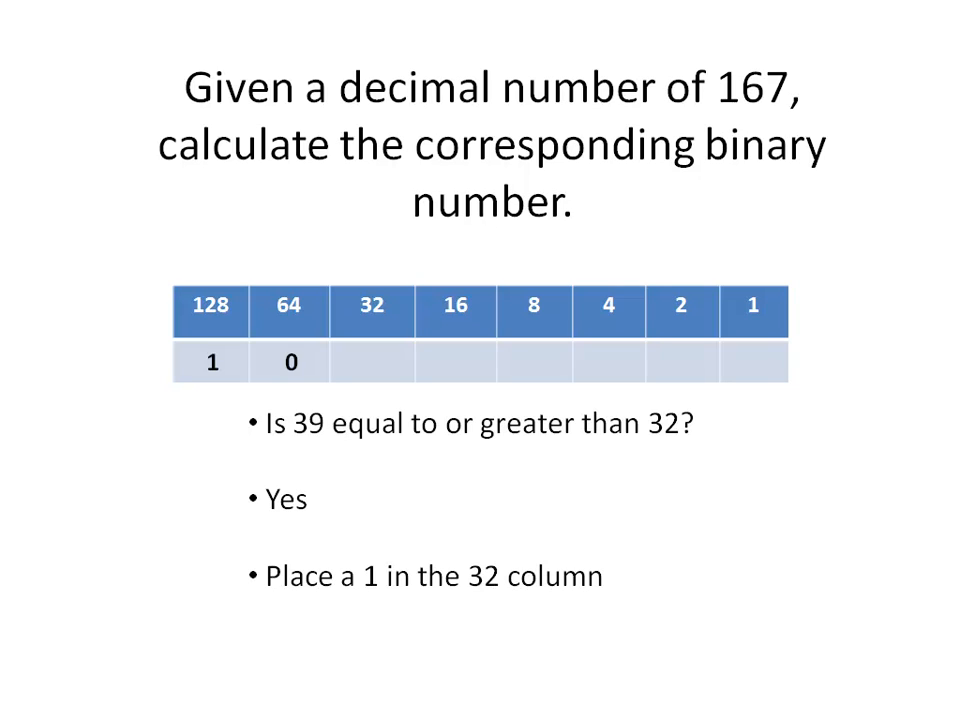
- Advance the slide to put a 1 in the 32 column for 39
key("Right")
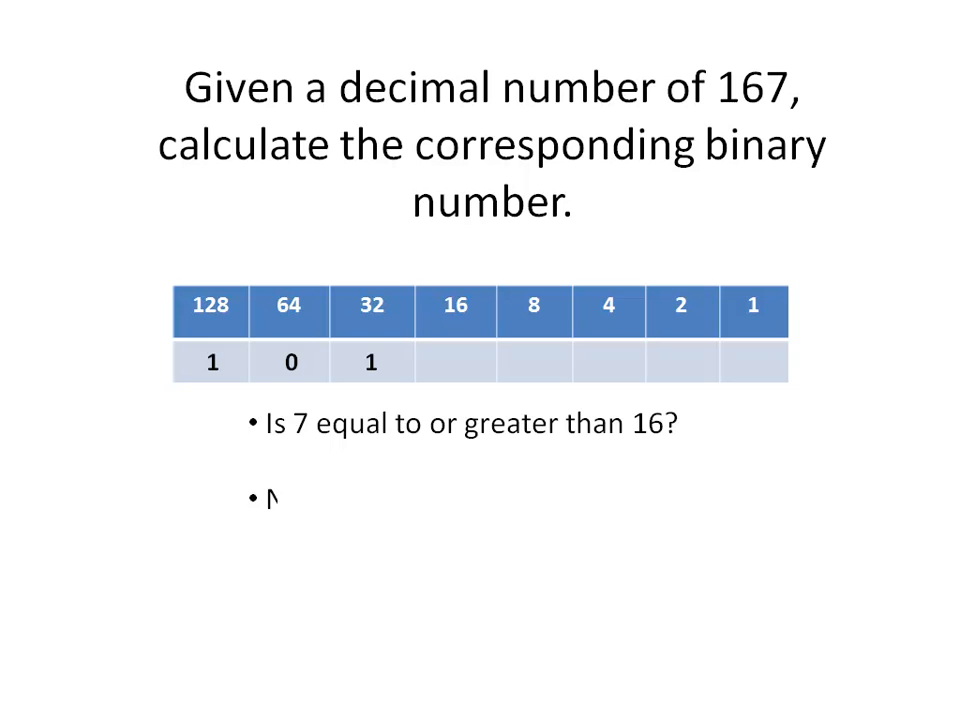
- Add 'No' answers as the 32 and 16 columns fill and the 7-versus-8 comparison appears
type("No")
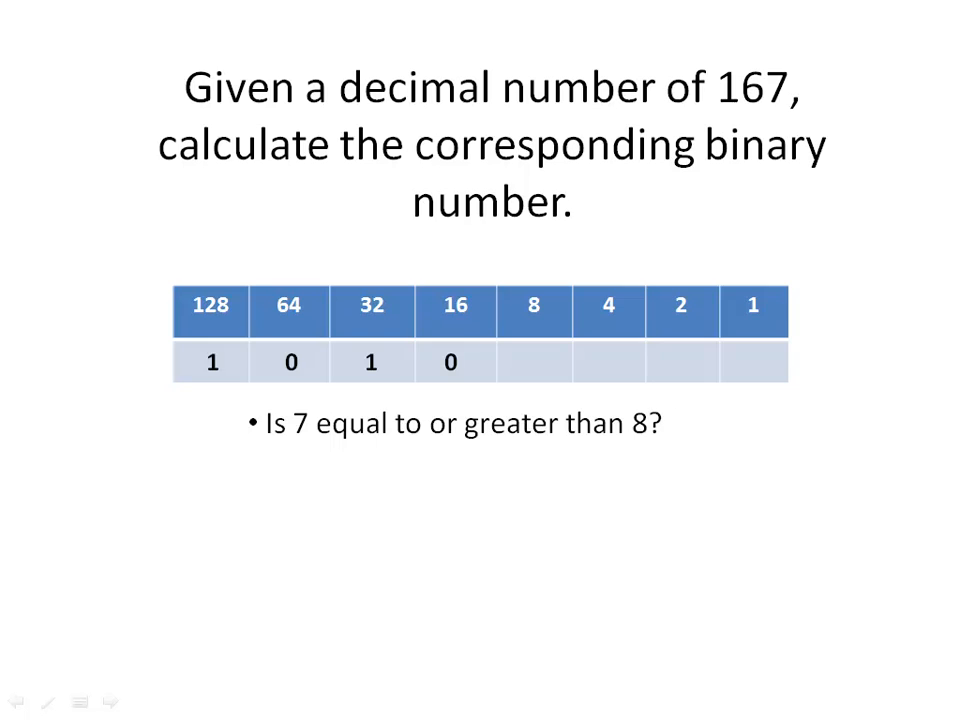
type("N")
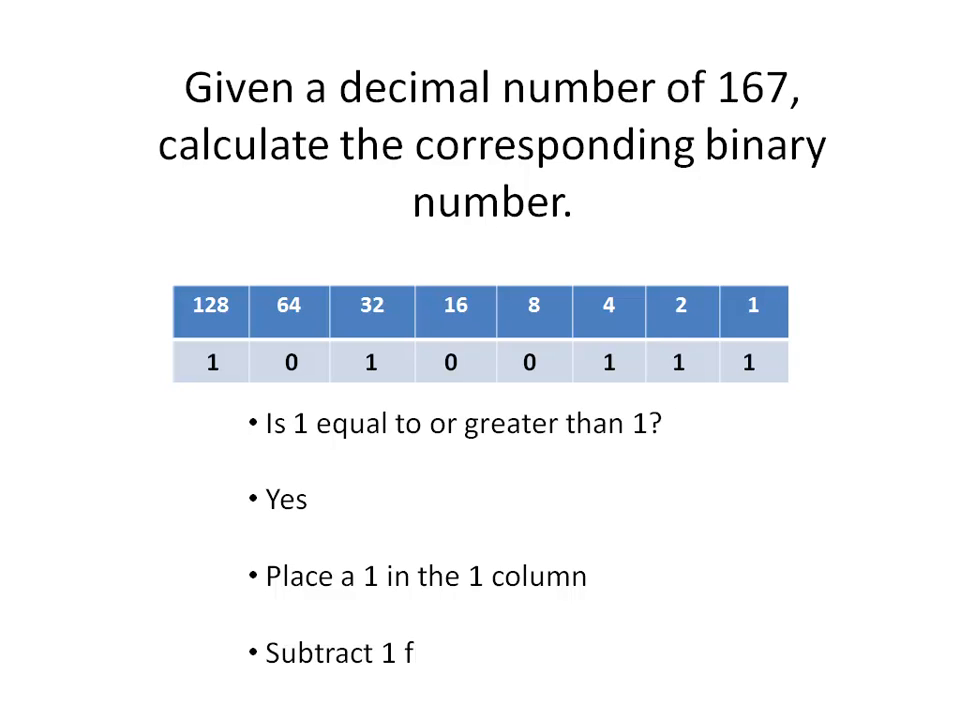
- Finish the final subtraction bullet ending 'rom 1 = 0' for 167 as 10100111
type("rom 1 = 0")
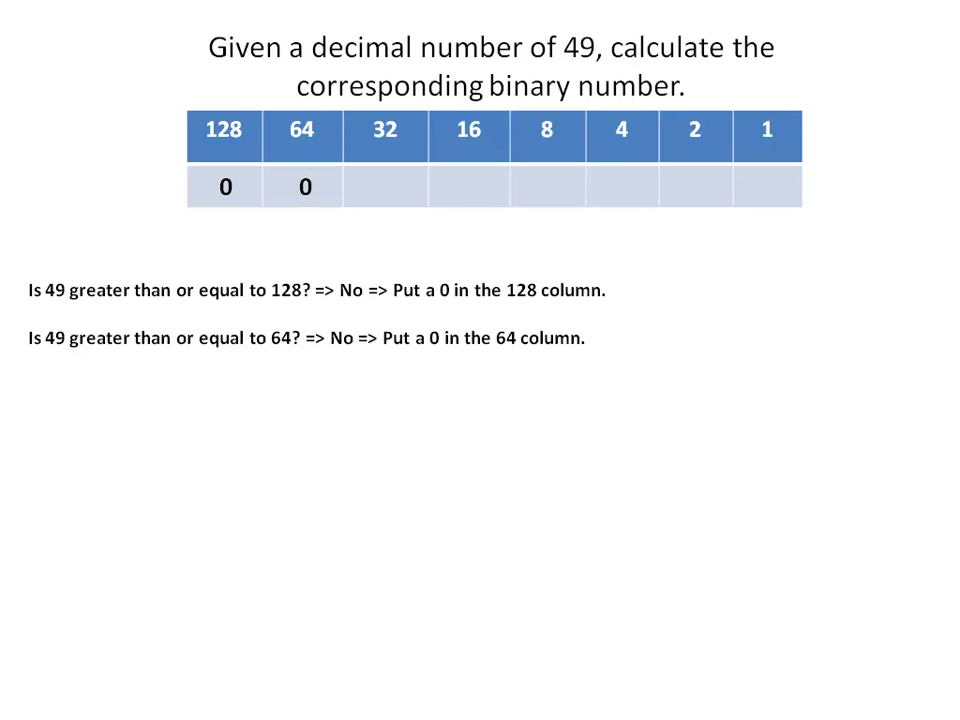
- Write the 49 comparison bullets 'Is 49 greater than' and 'Is 17 greater than or e'
type("Is 49 greater than")
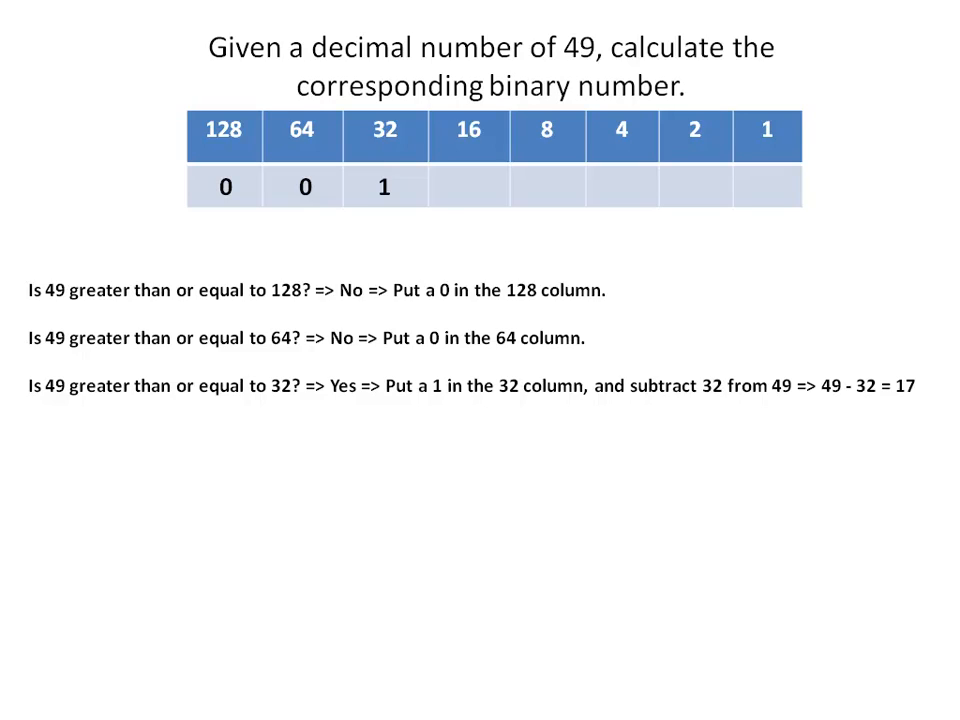
type("Is 17 greater than or e")
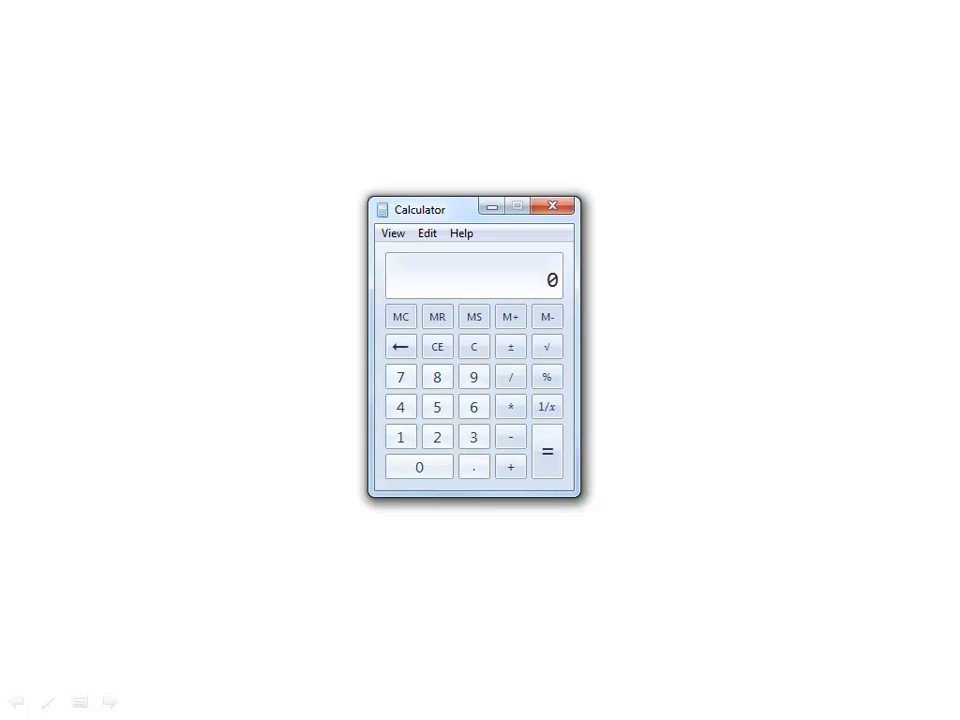
mouse_move(333, 267)
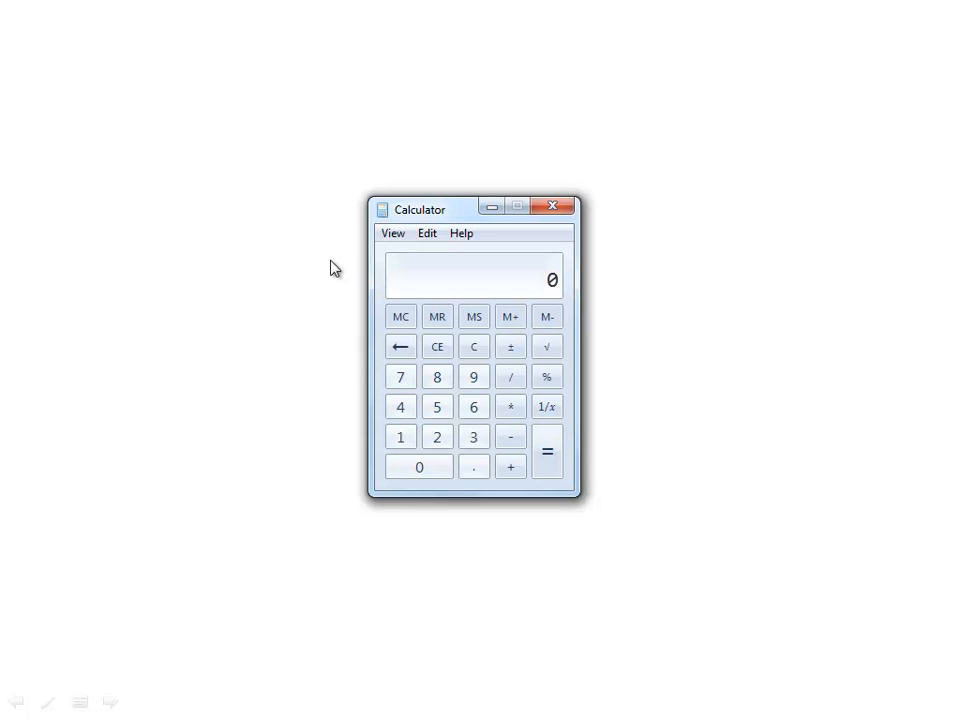
- Select View > Programmer to show the hex, decimal, octal and binary bases
left_click(392, 233)
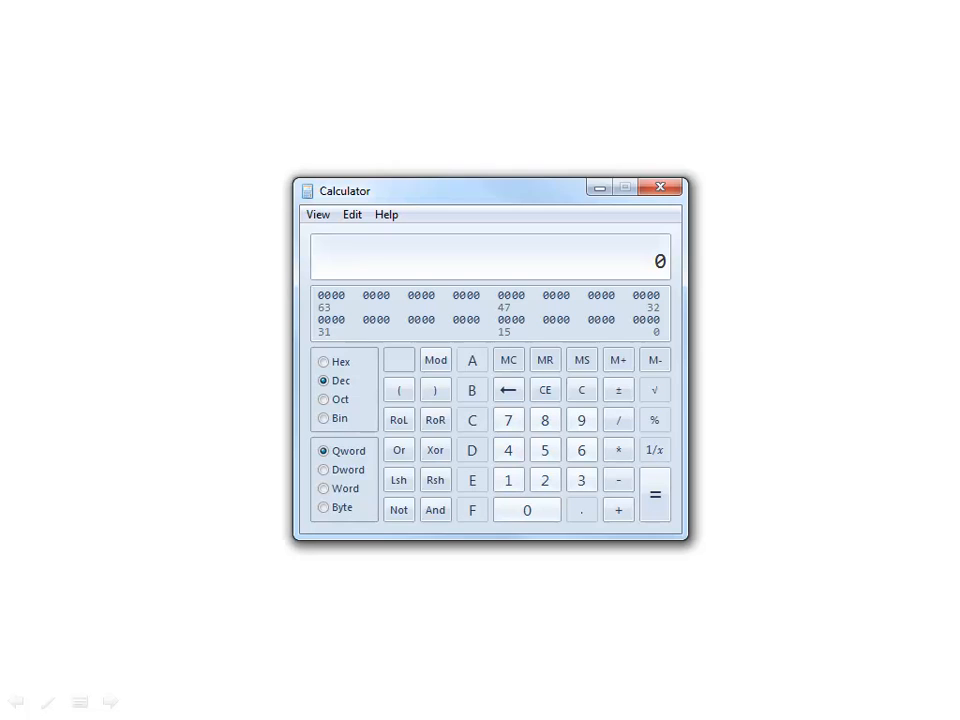
mouse_move(642, 268)
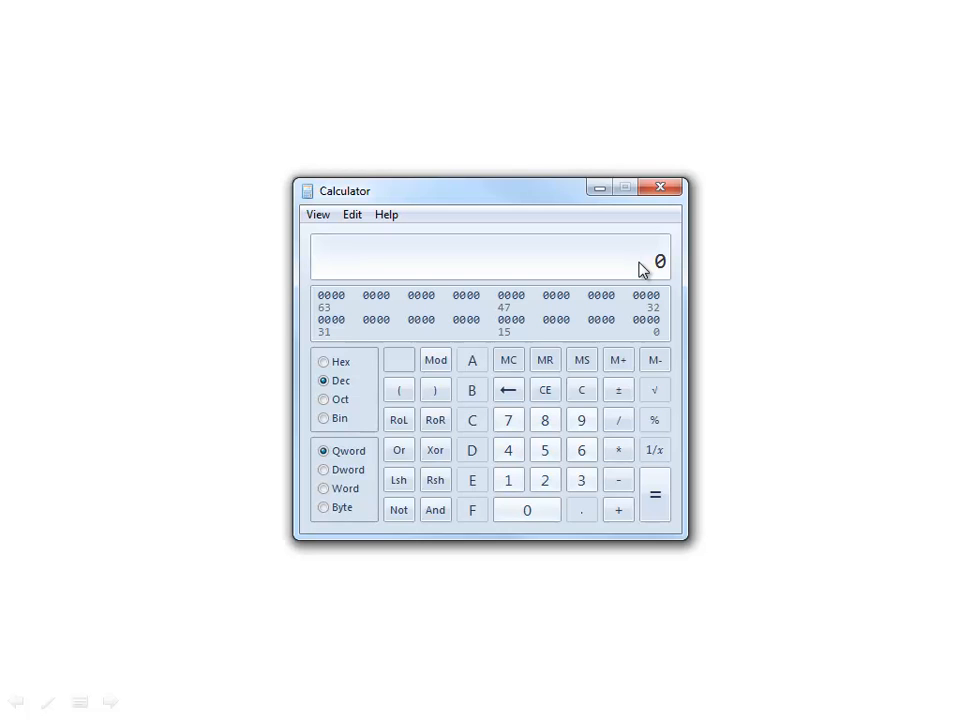
- Enter 49 in decimal mode and switch to Bin to show 110001
left_click(508, 450)
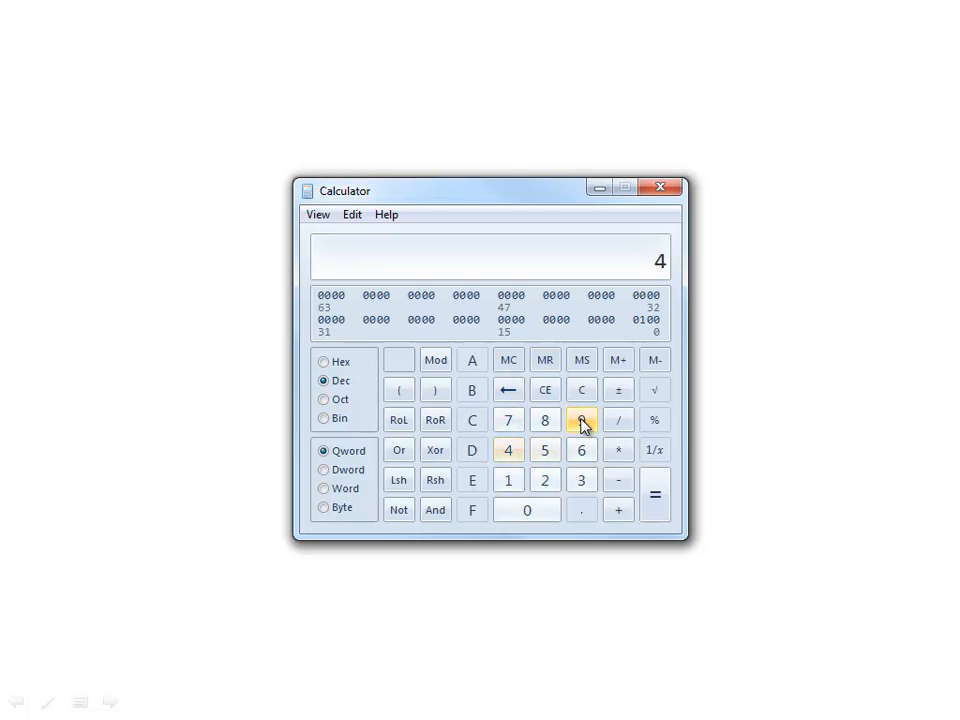
left_click(581, 419)
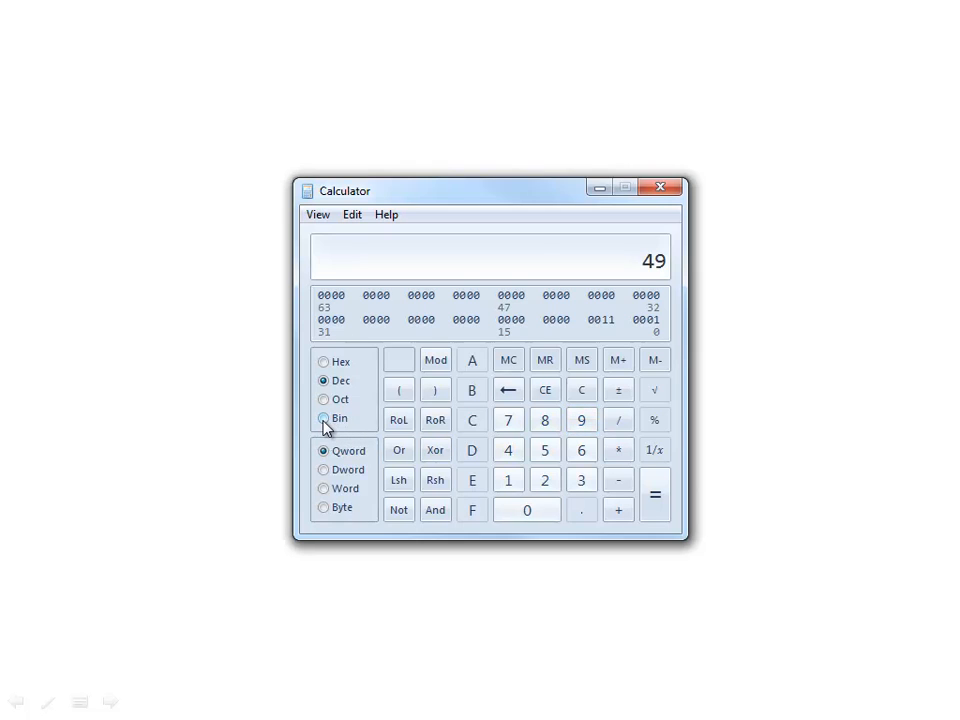
left_click(324, 418)
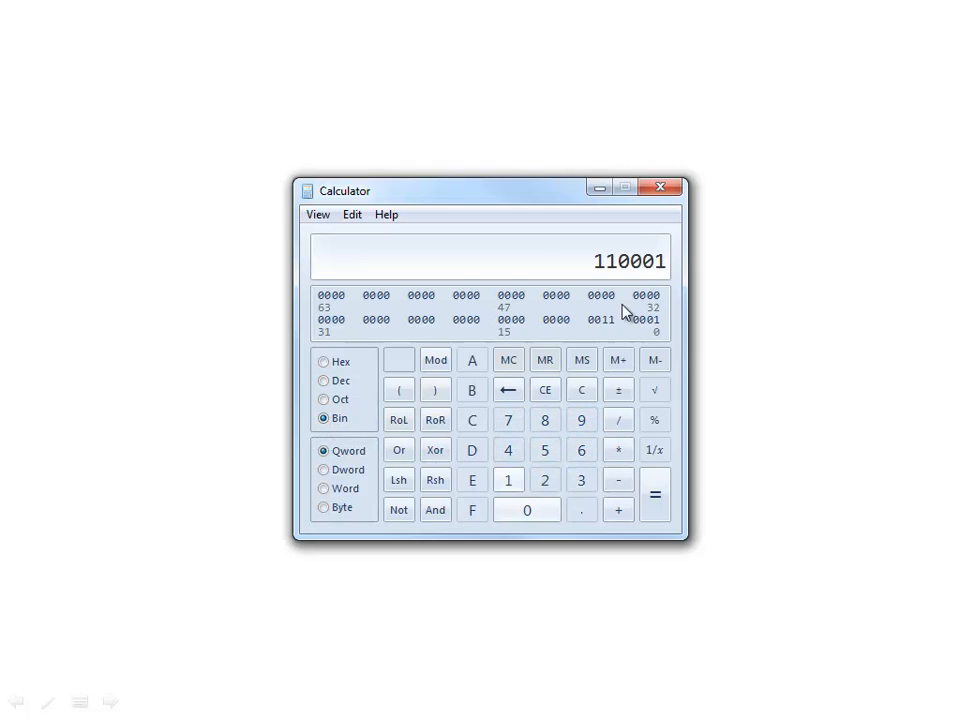
mouse_move(614, 274)
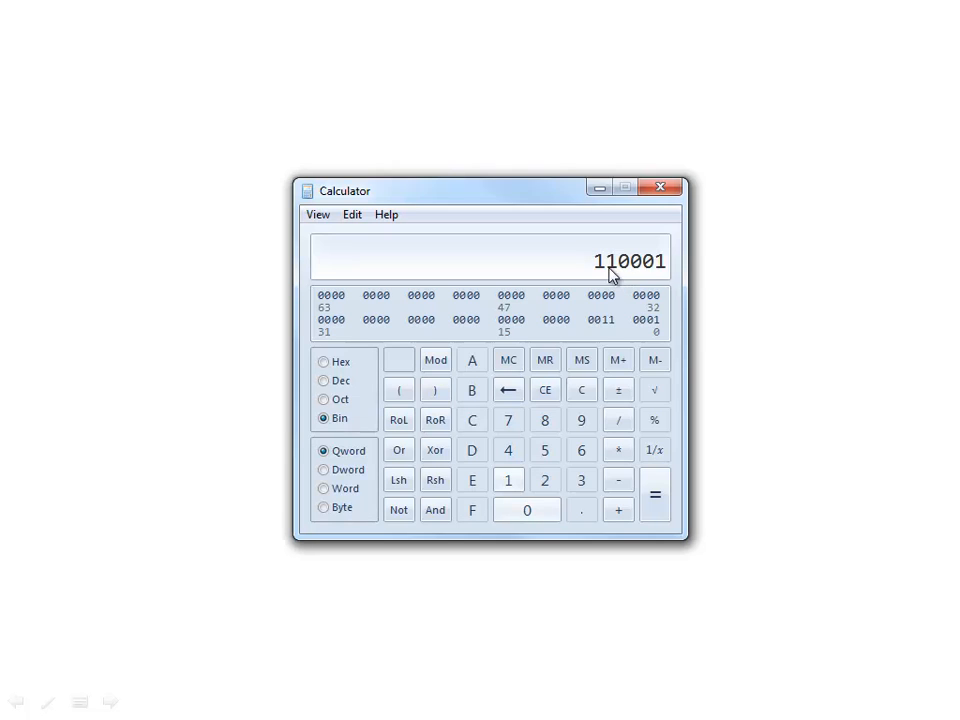
mouse_move(657, 278)
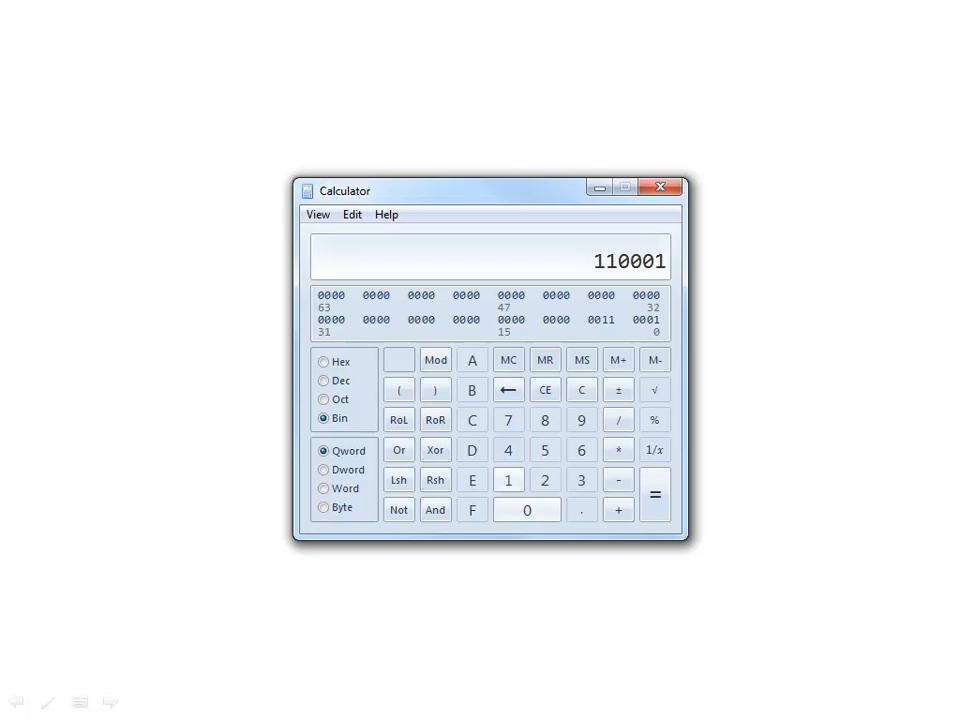
mouse_move(581, 389)
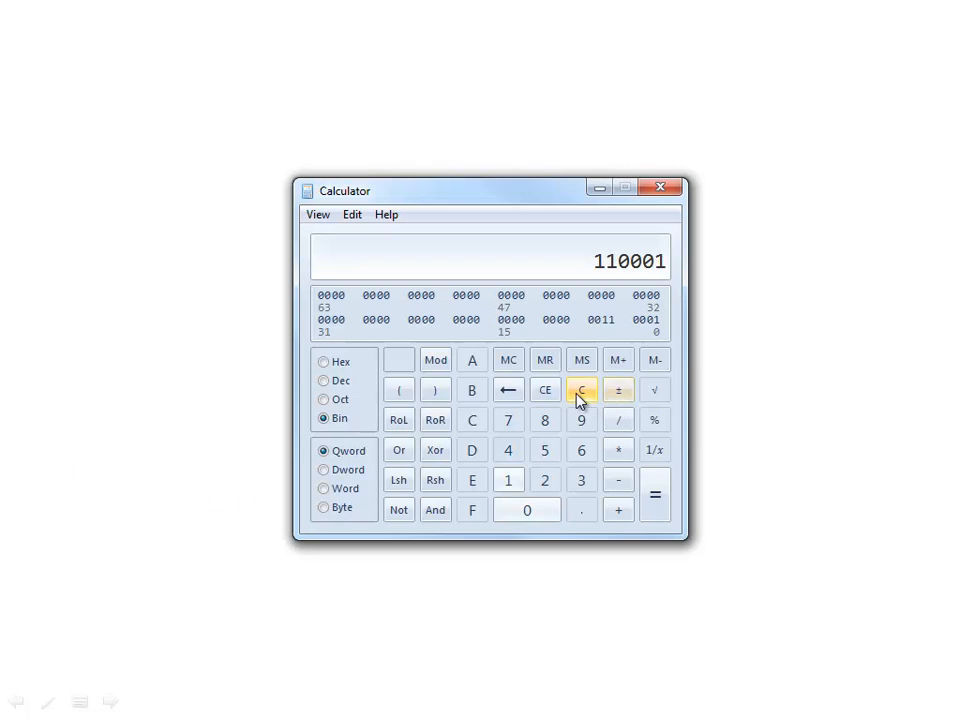
- Clear the display, then switch binary 10010110 to Dec to read 150
left_click(581, 389)
type("10010110")
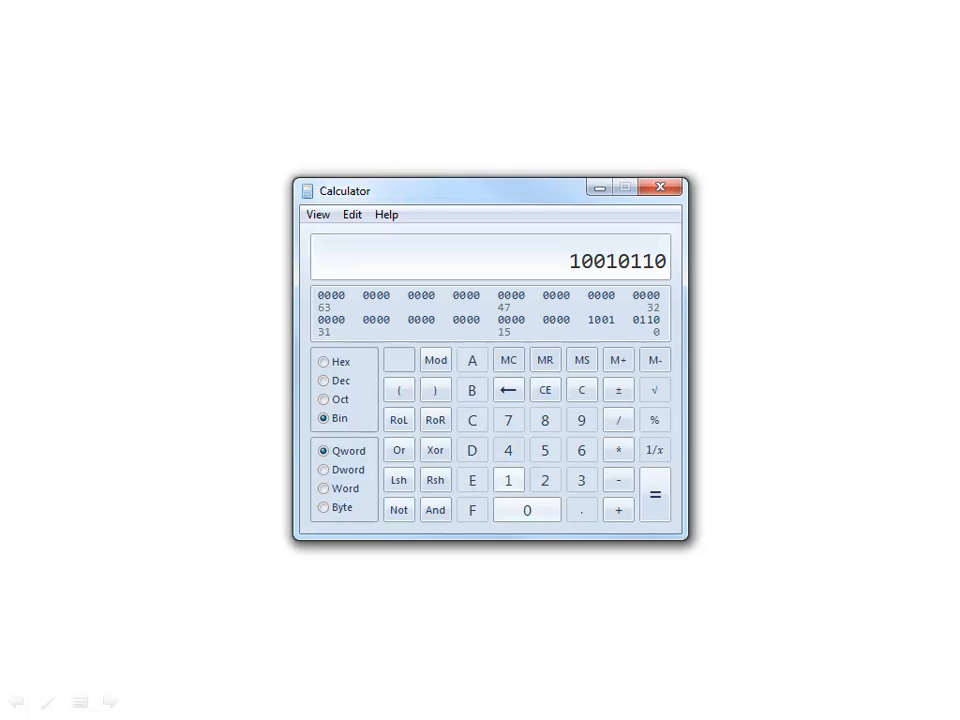
mouse_move(155, 410)
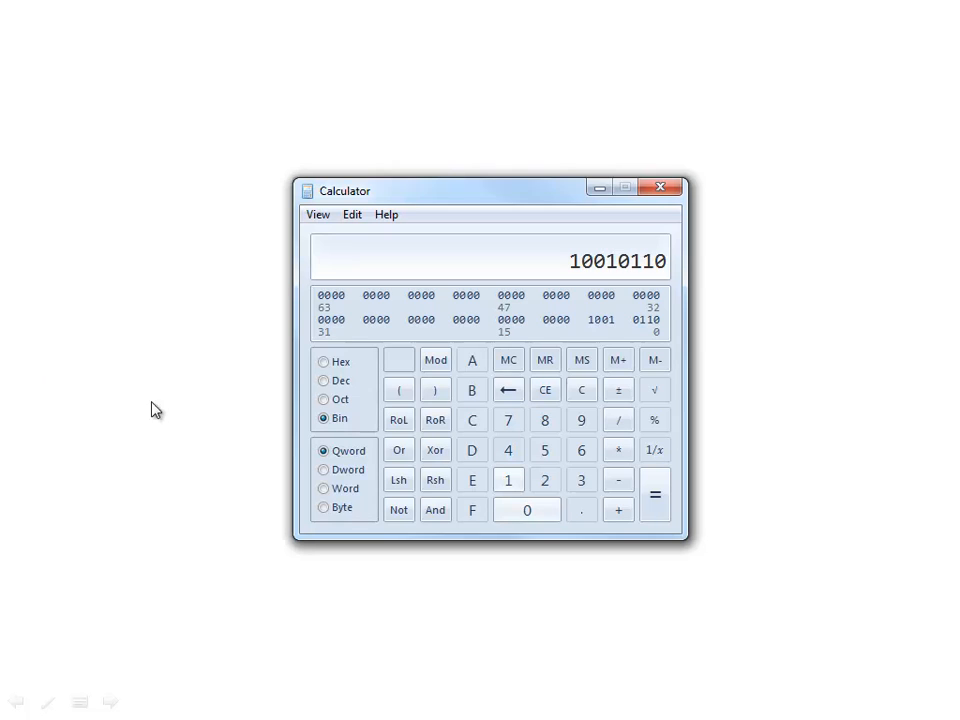
mouse_move(322, 385)
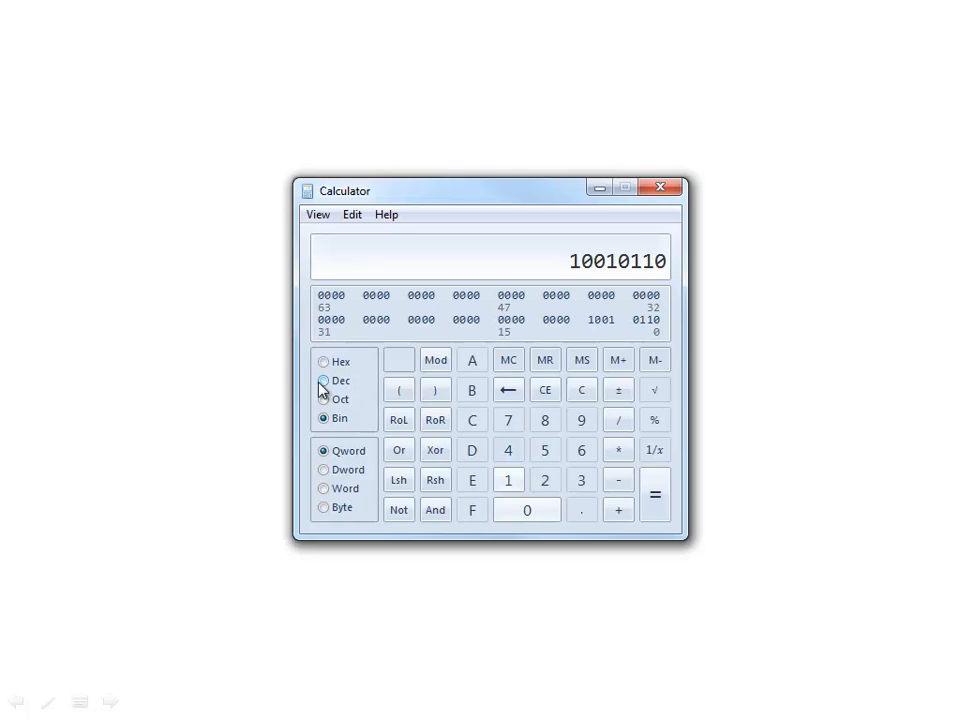
left_click(323, 381)
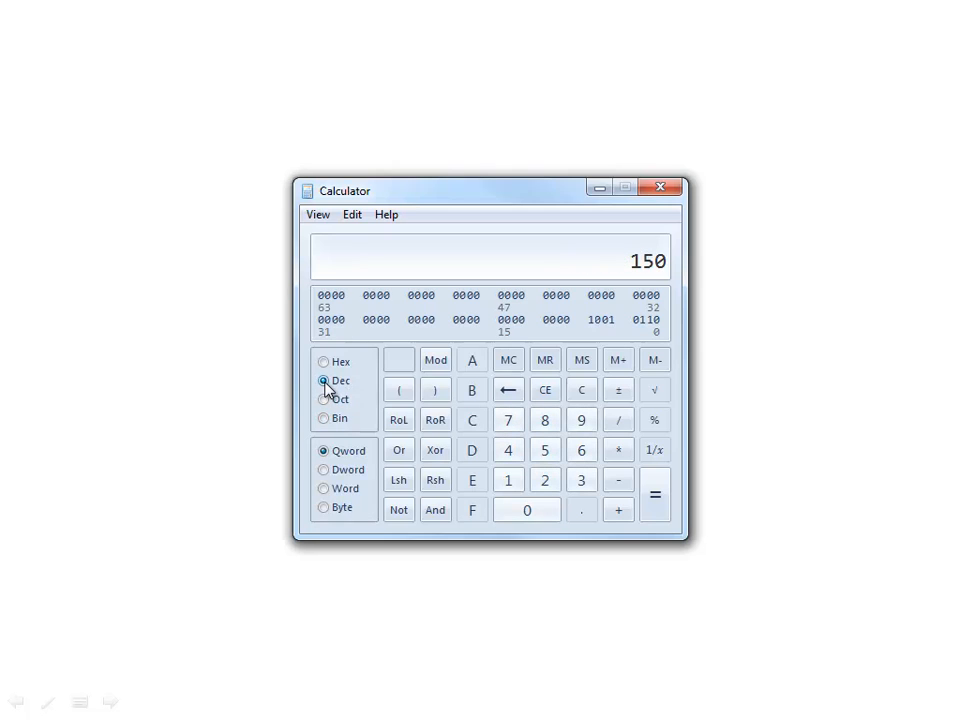